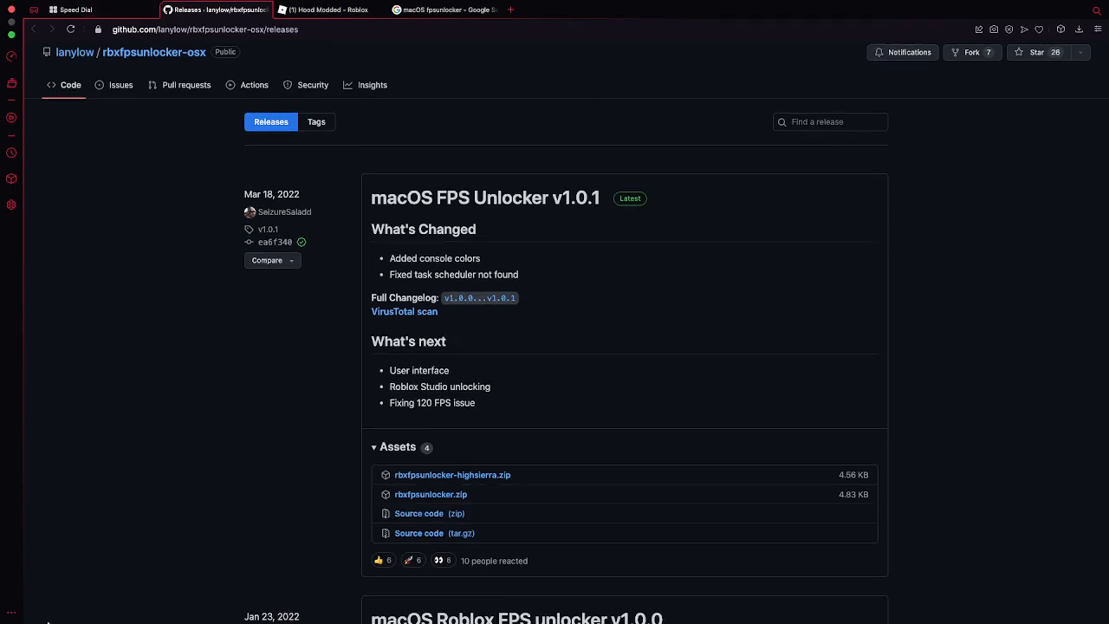
- Download rbxfpsunlocker.zip, check the files in Downloads, and close the Finder window
key(cmd+tab)
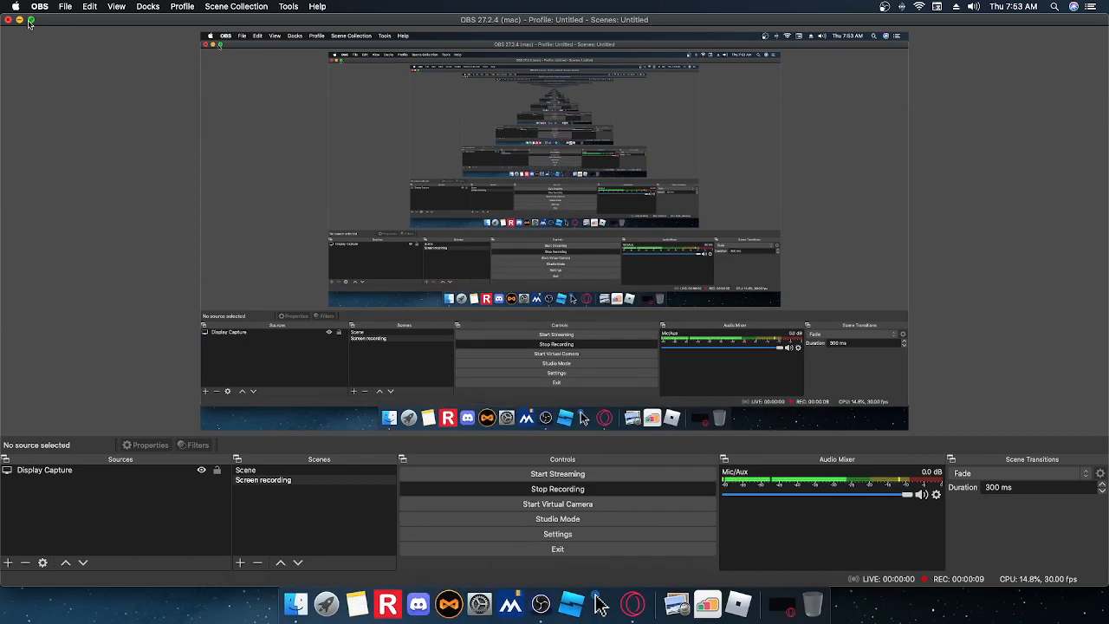
click(18, 20)
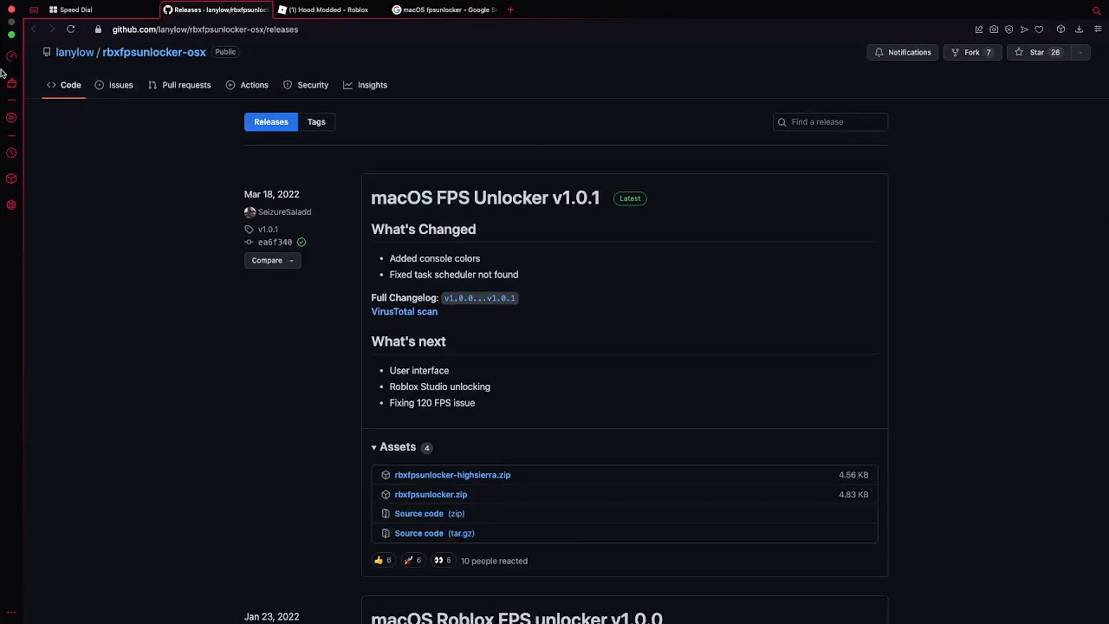
mouse_move(480, 298)
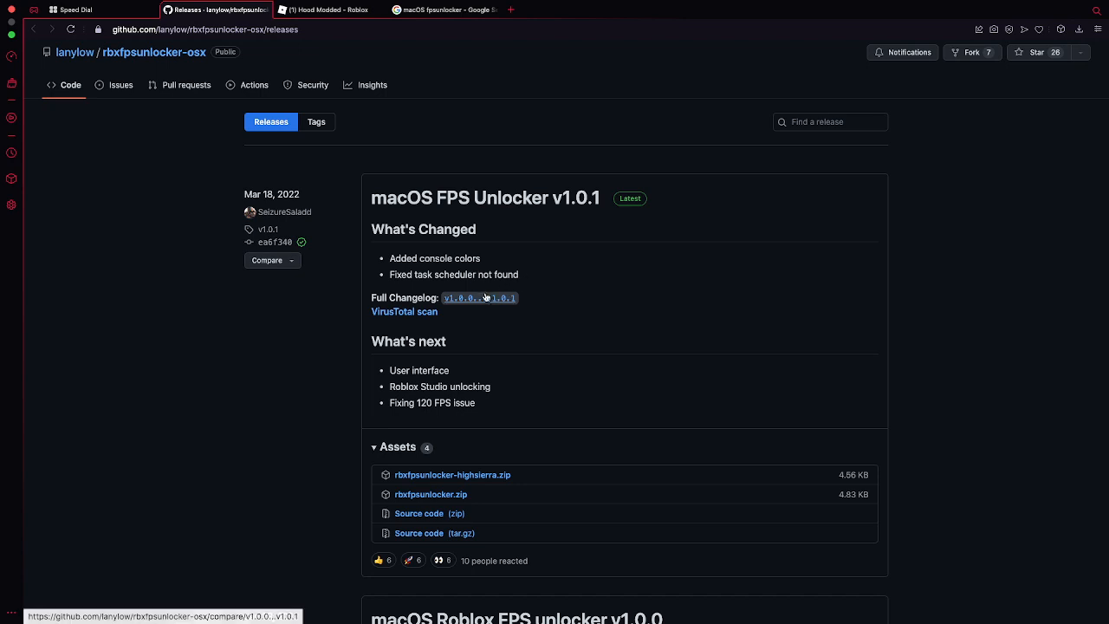
mouse_move(430, 494)
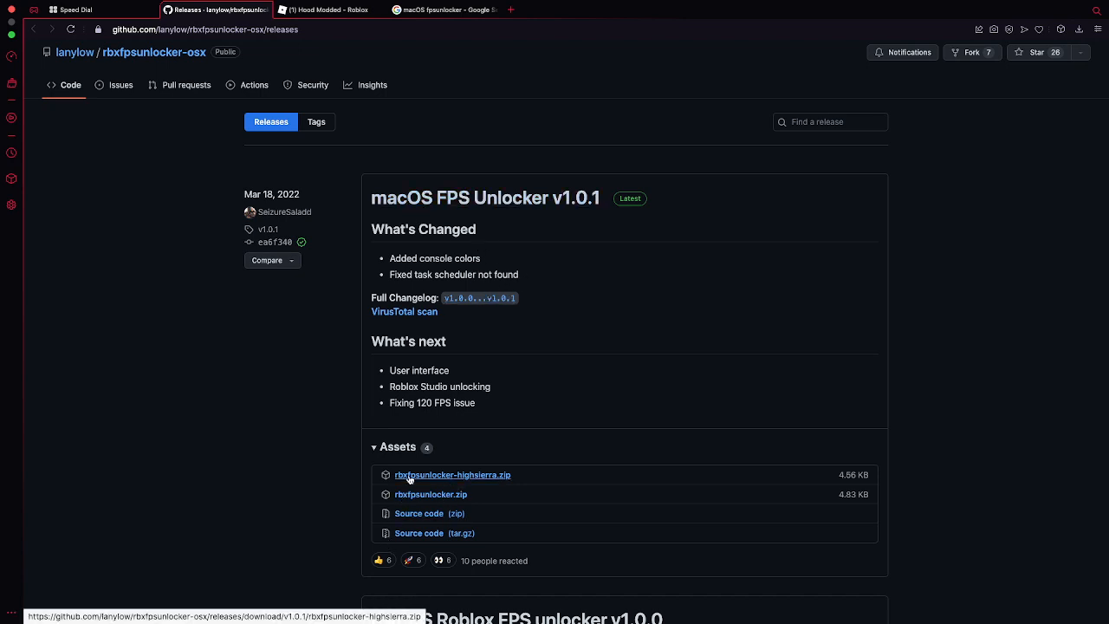
mouse_move(538, 467)
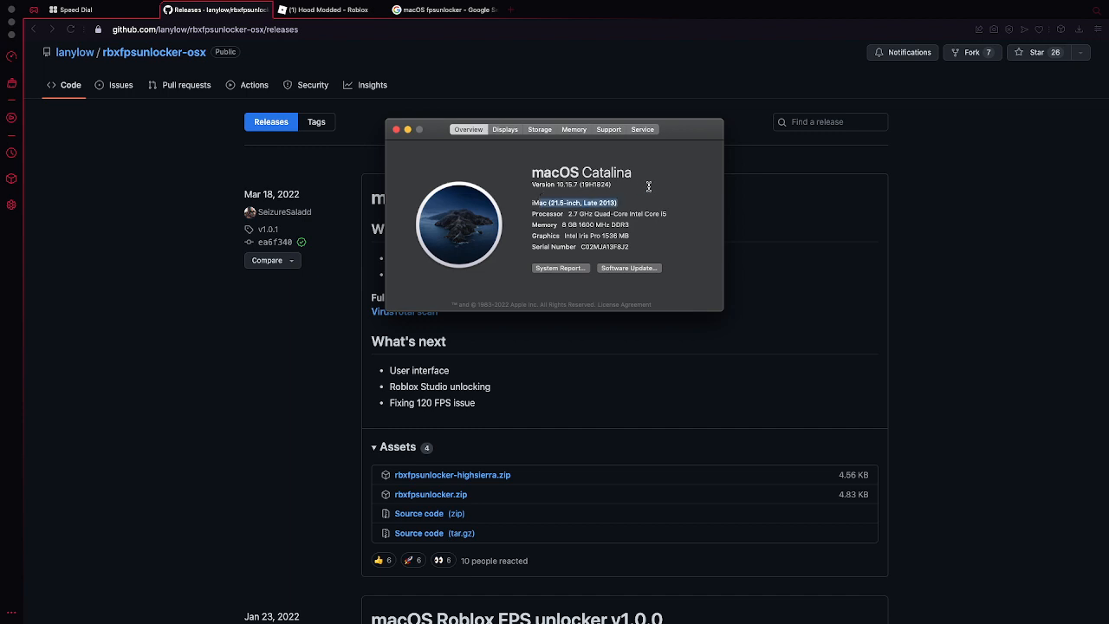
mouse_move(571, 211)
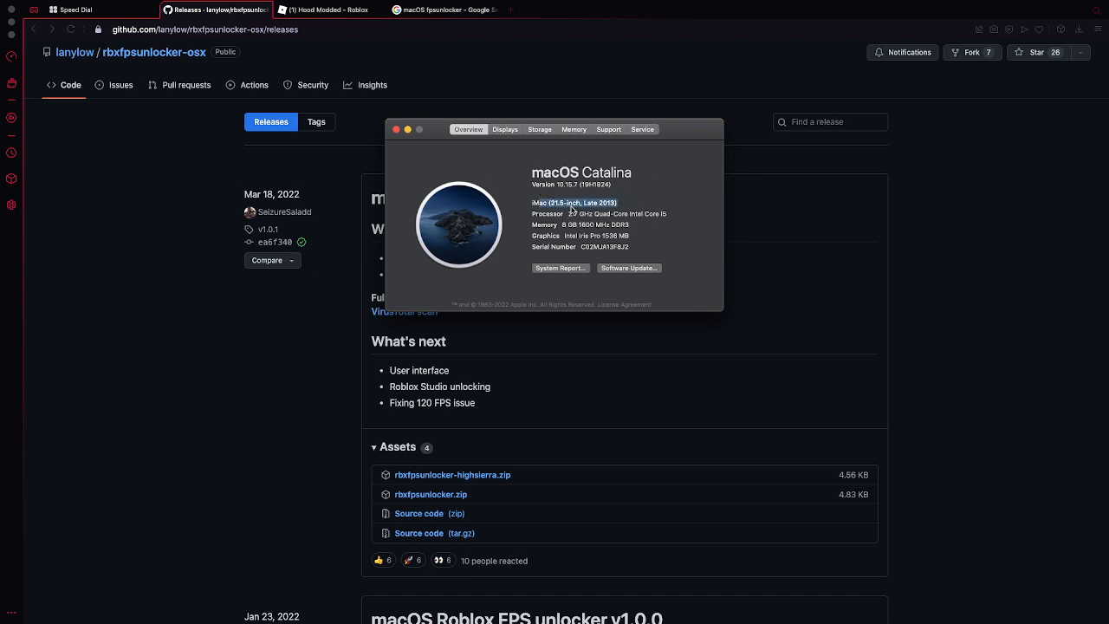
mouse_move(579, 248)
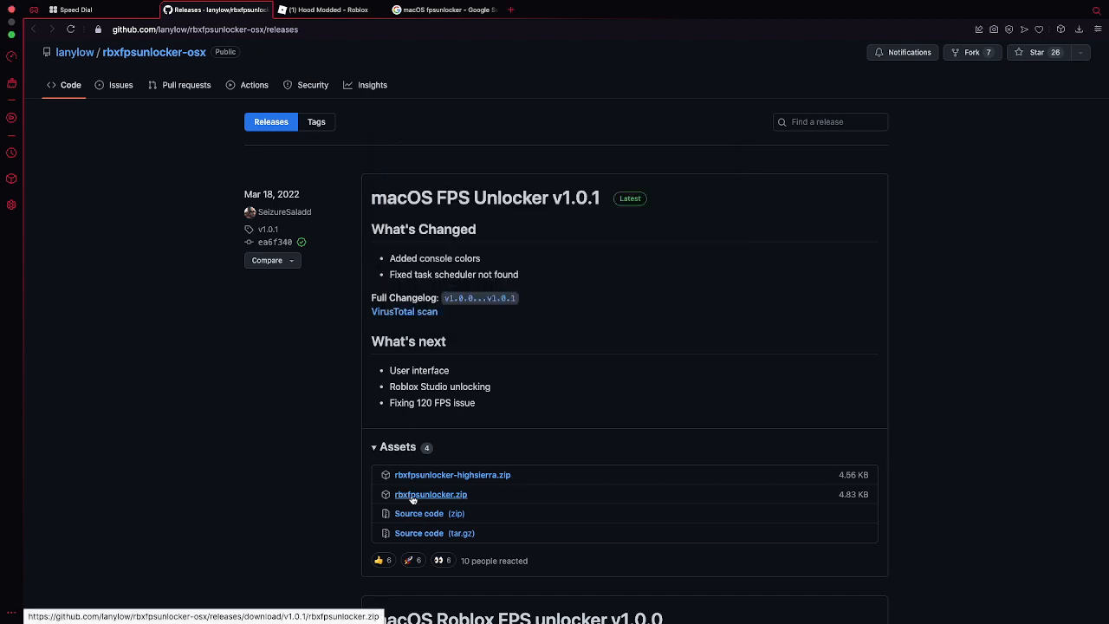
click(430, 494)
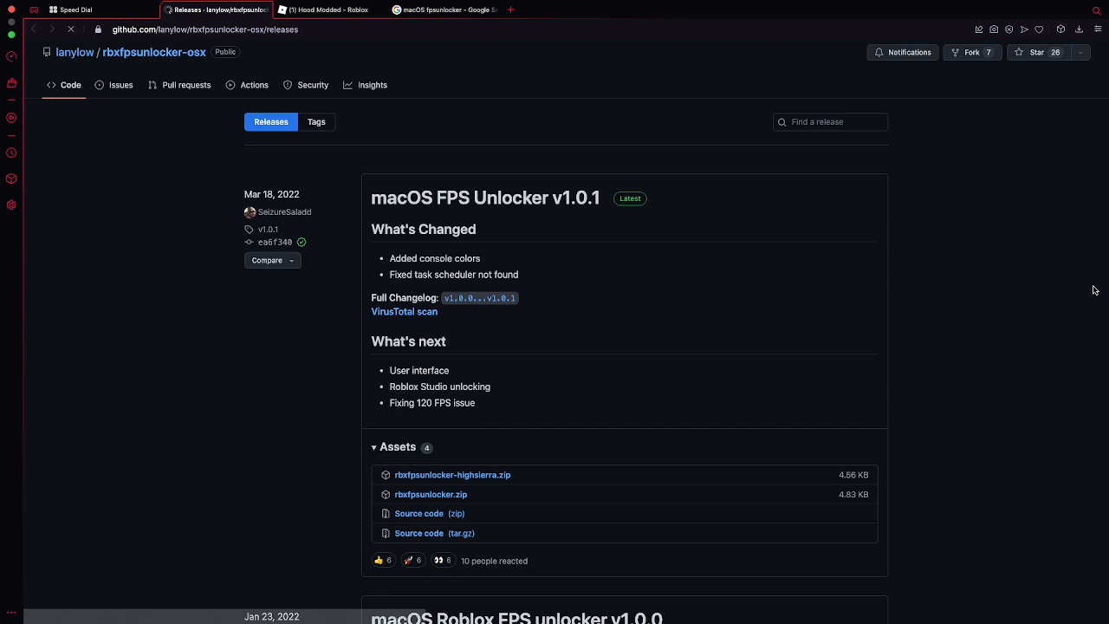
mouse_move(1036, 157)
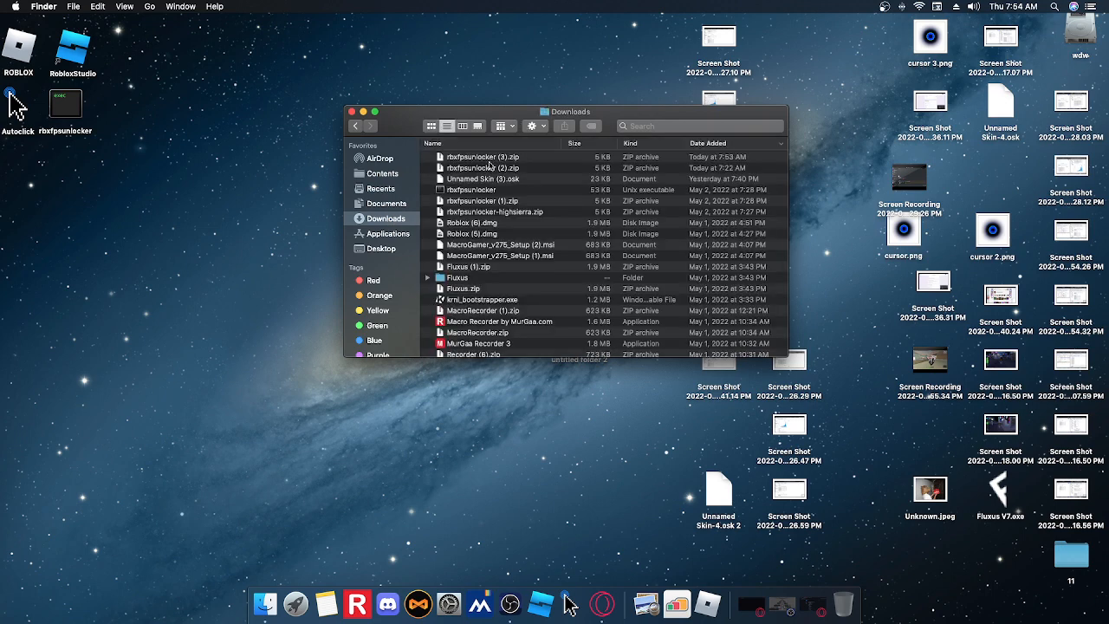
right_click(482, 167)
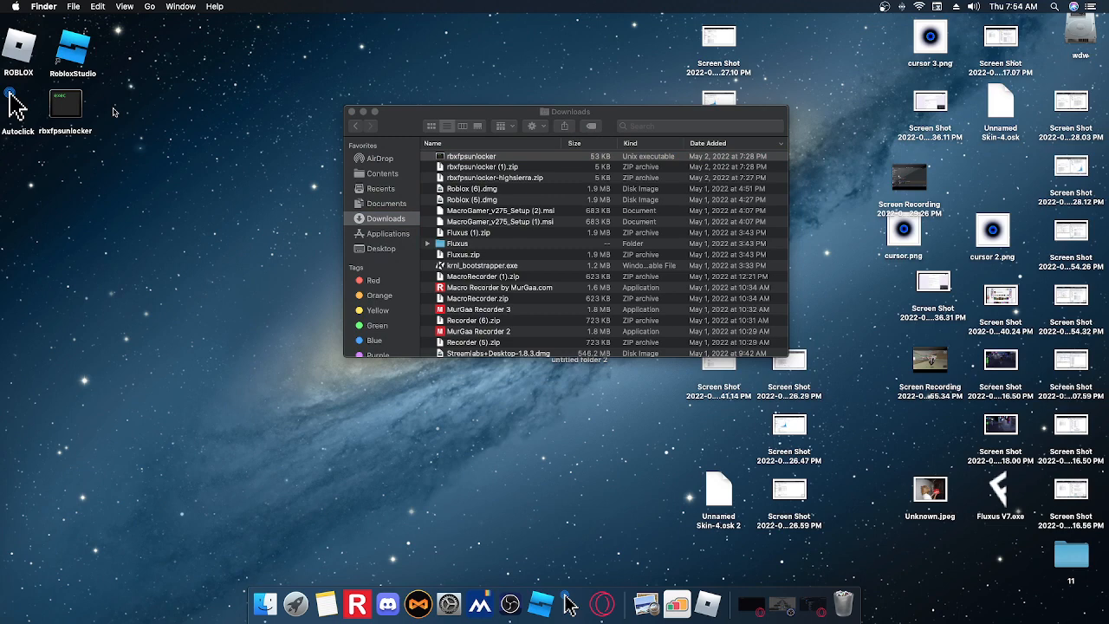
mouse_move(124, 101)
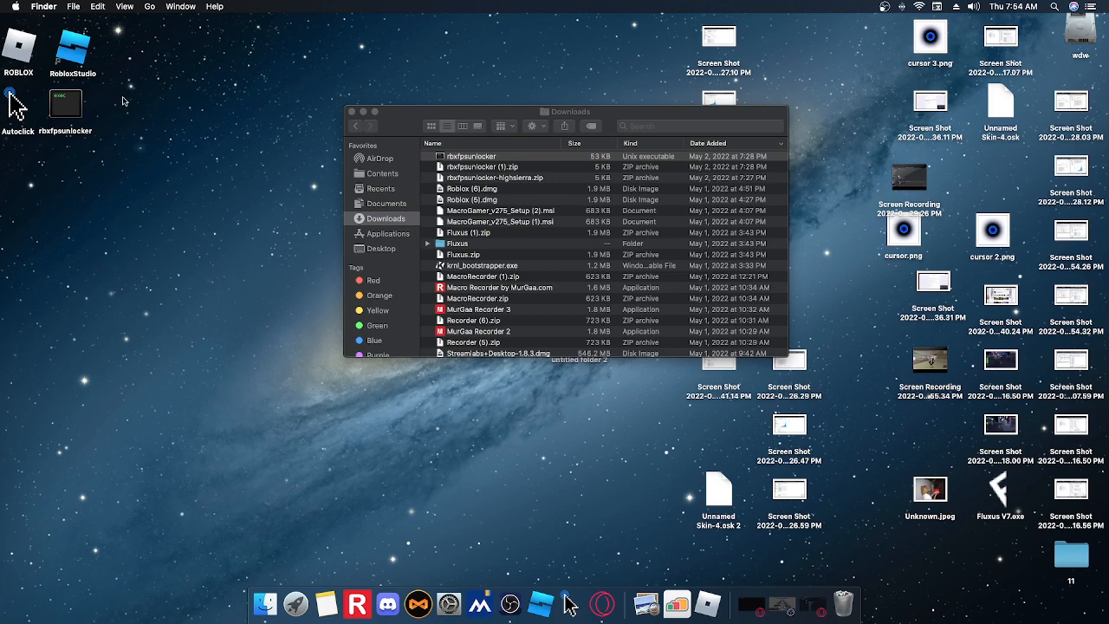
click(350, 110)
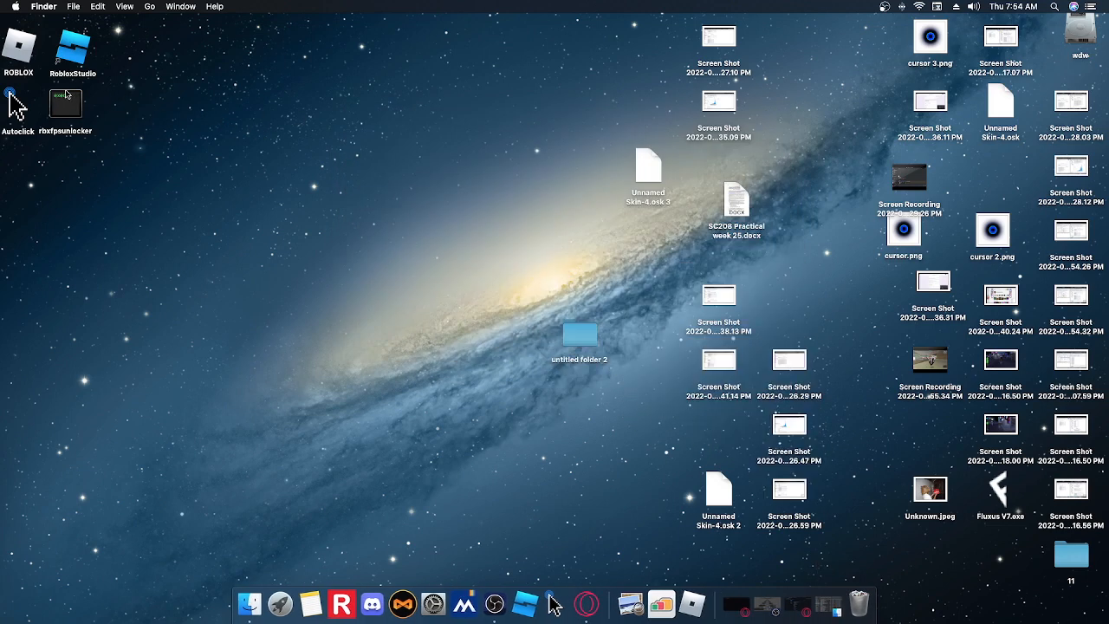
- Run the rbxfpsunlocker executable, see it requires root, and start a new Terminal window
right_click(65, 102)
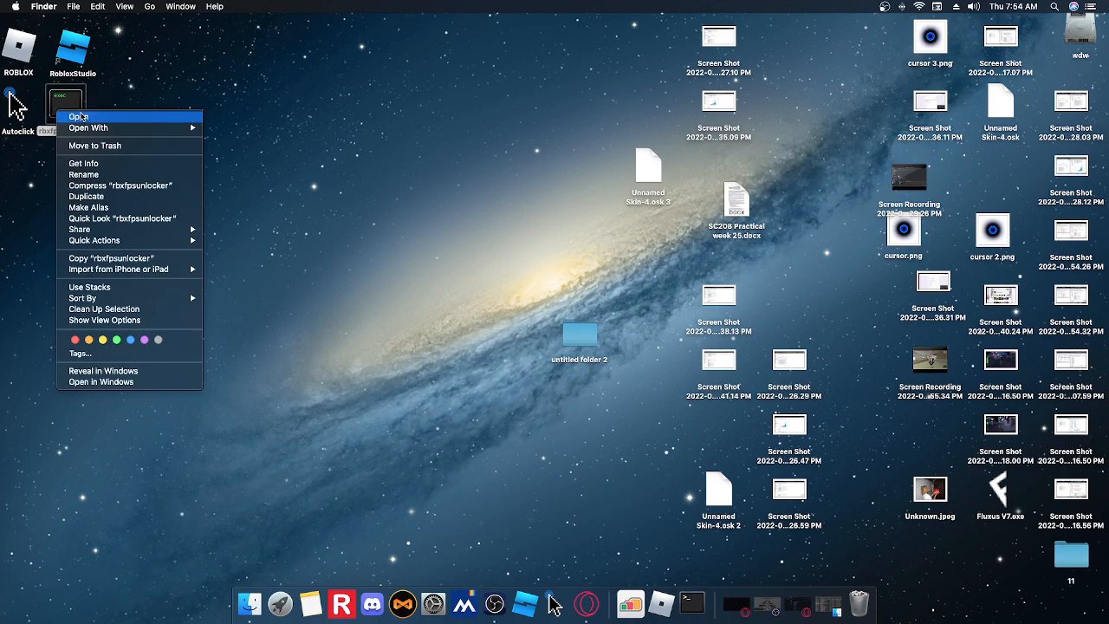
click(79, 116)
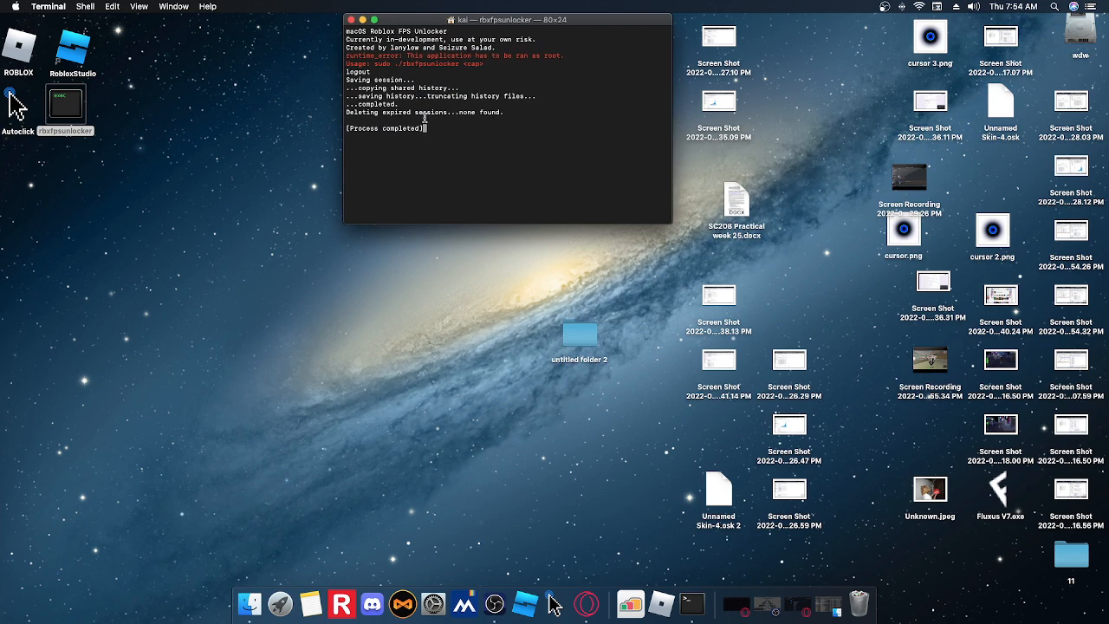
right_click(676, 579)
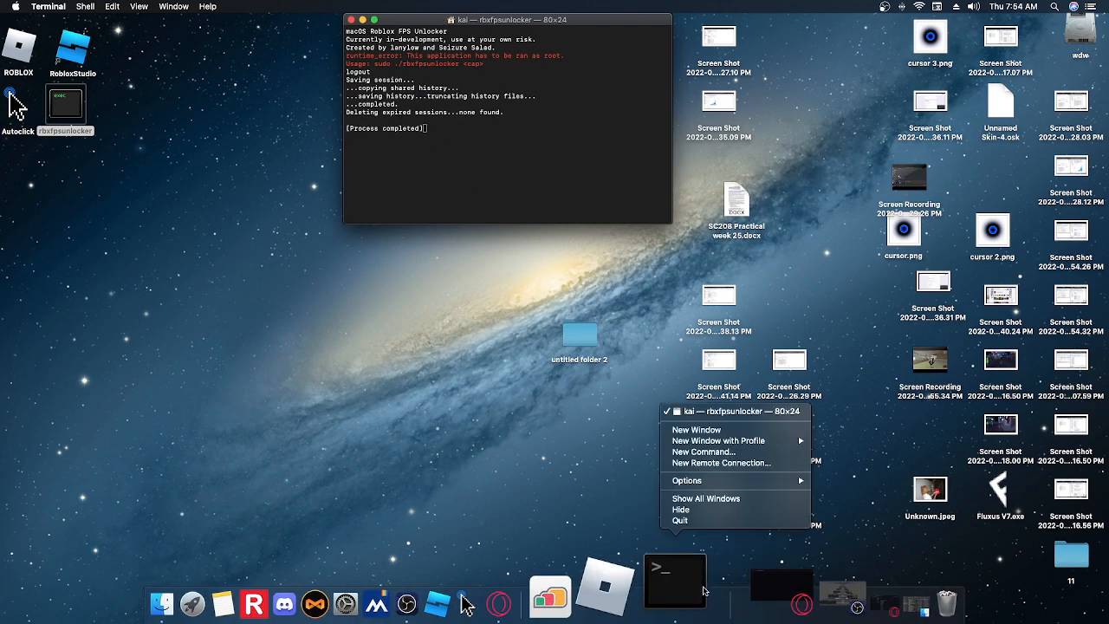
click(696, 430)
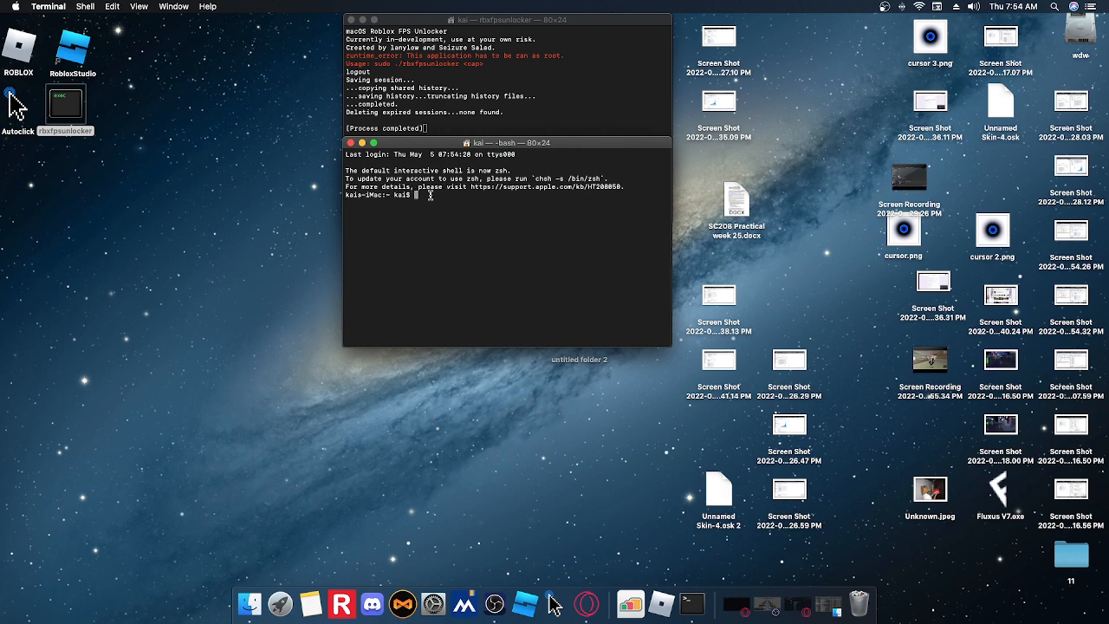
text(cd)
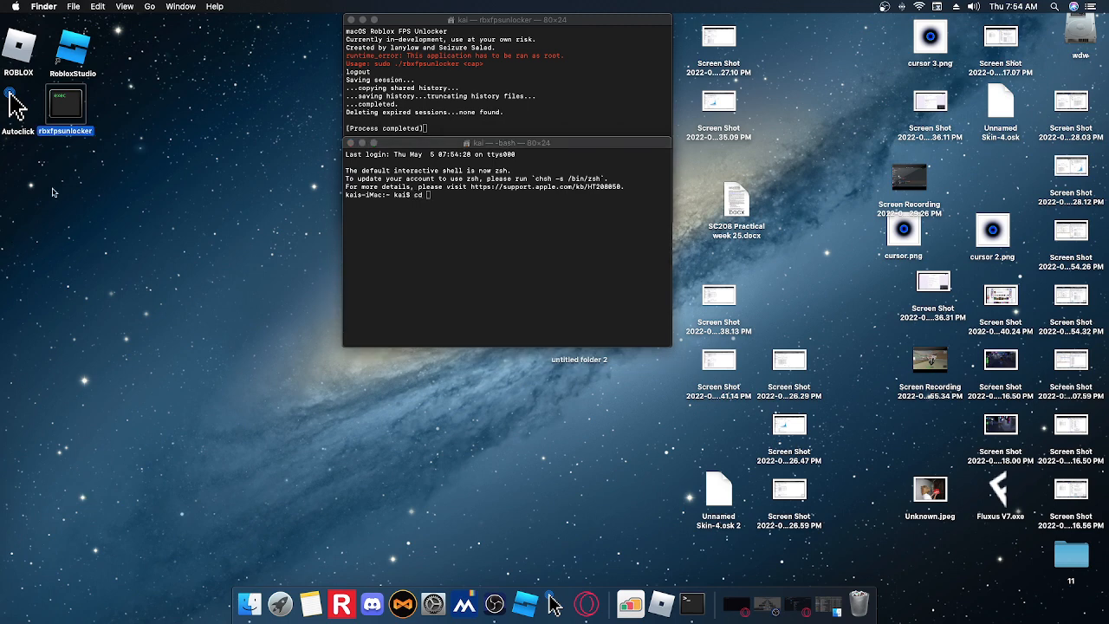
right_click(65, 104)
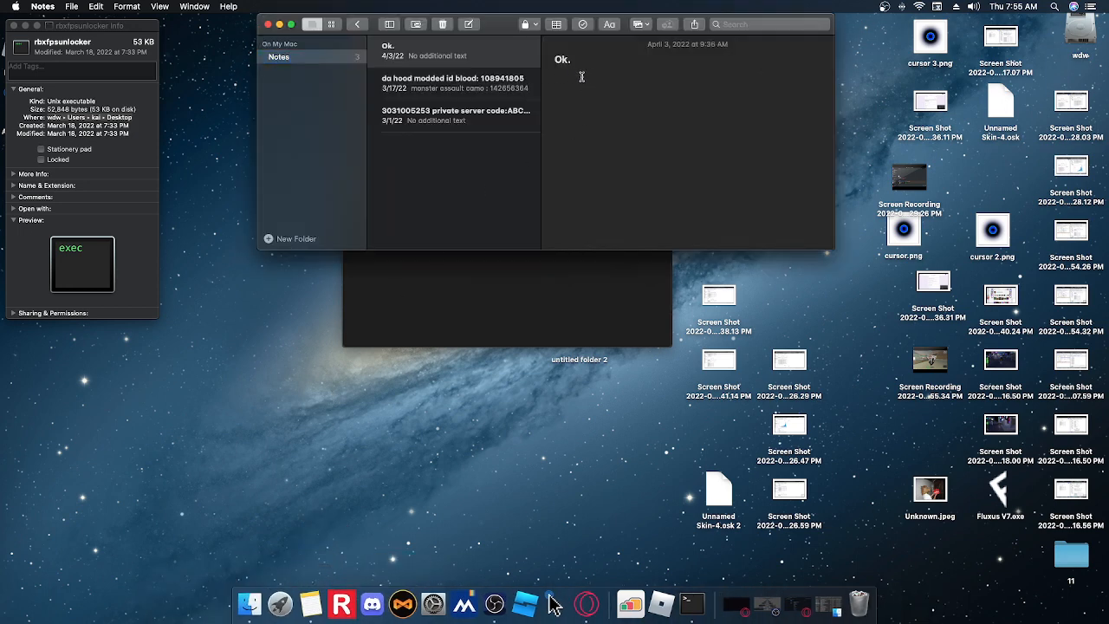
- Write 'Sudo ./rbxfpsunlocker 144' in a new note, select it, and enter /Users/kai/Desktop
click(468, 24)
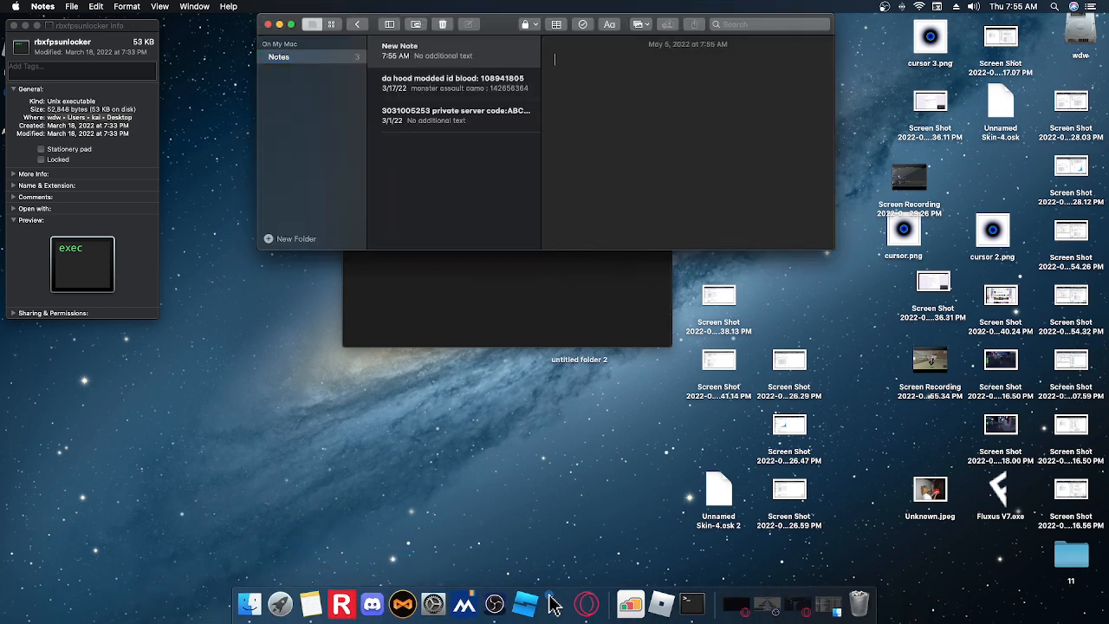
text(Sudop)
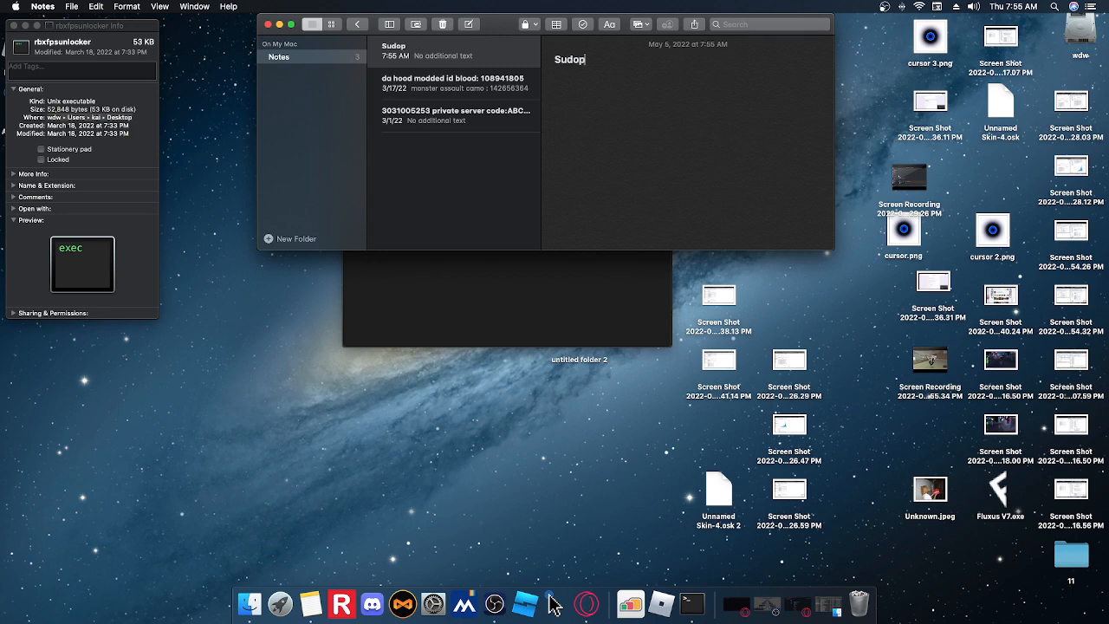
text(.)
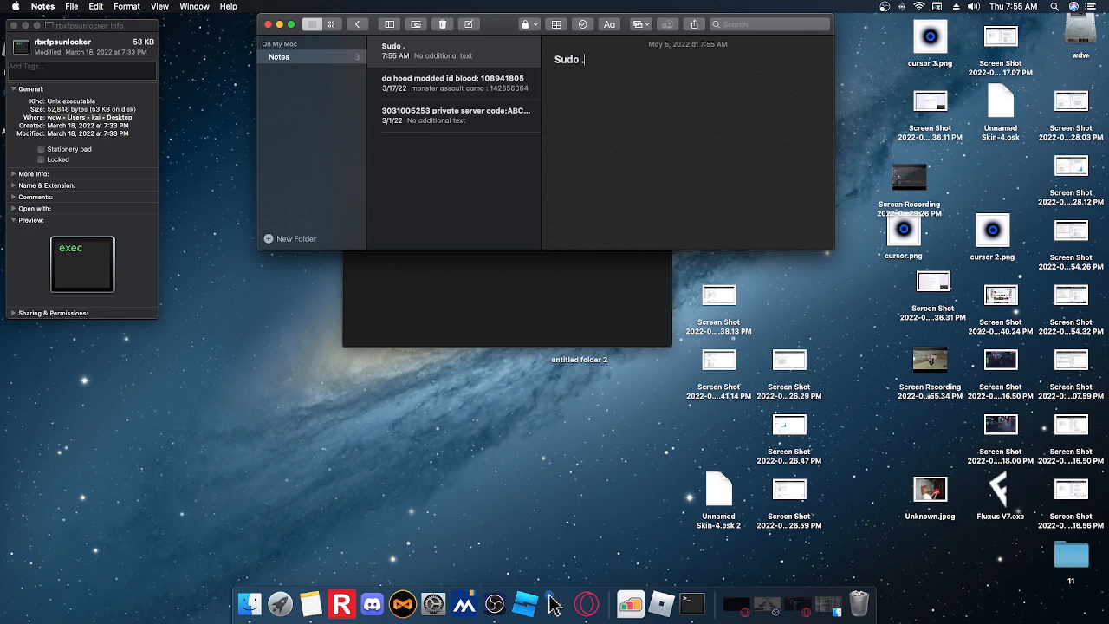
text(/rbxf)
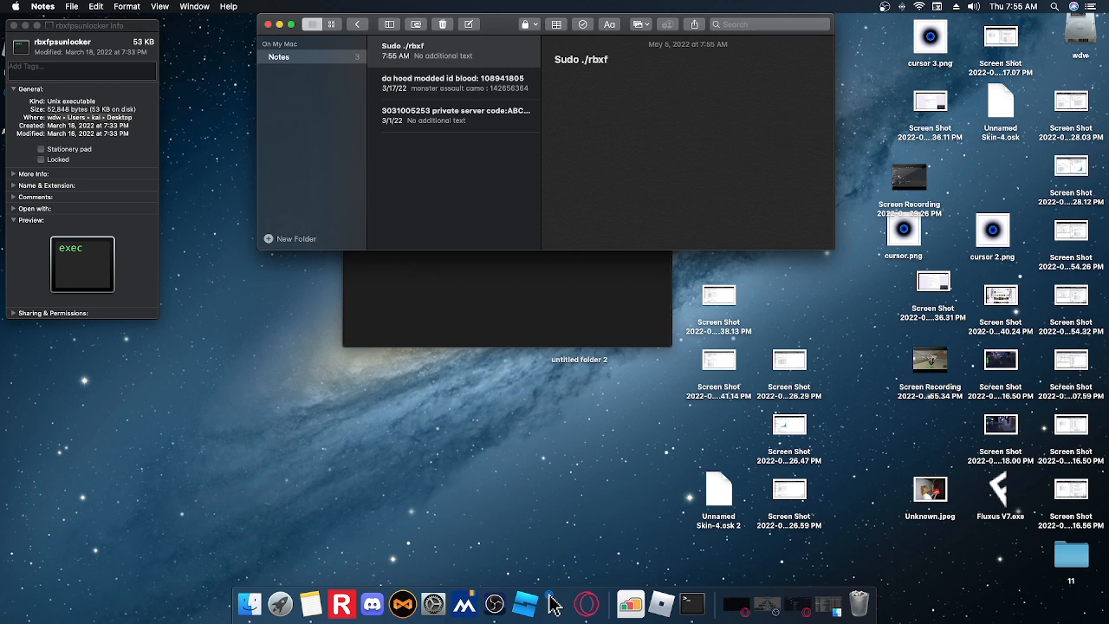
text(psunloc)
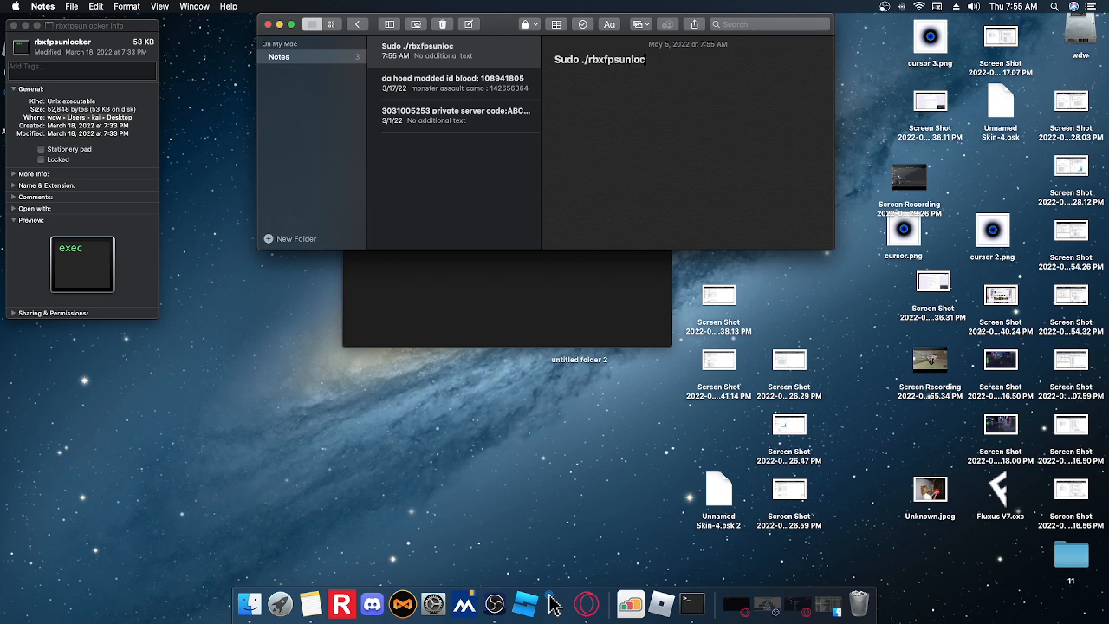
text(13)
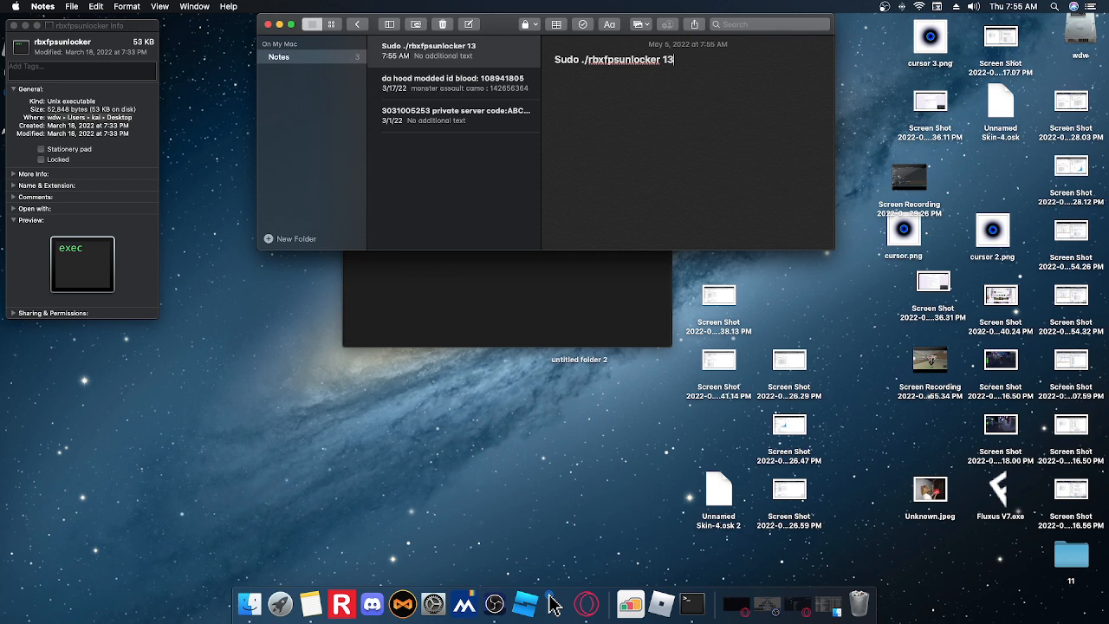
text(44)
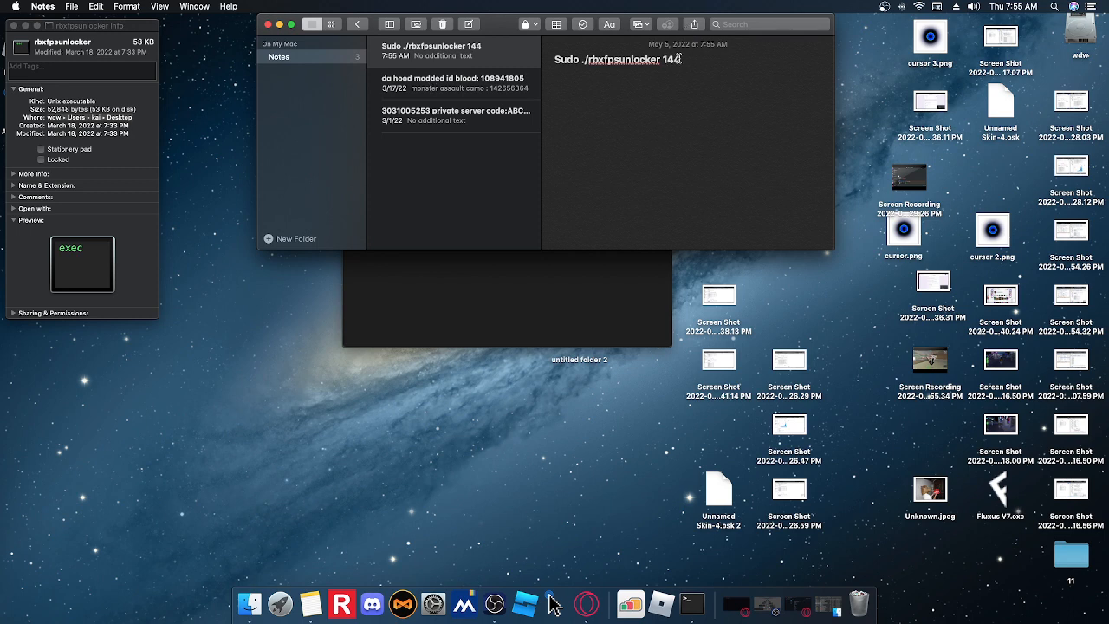
triple_click(617, 60)
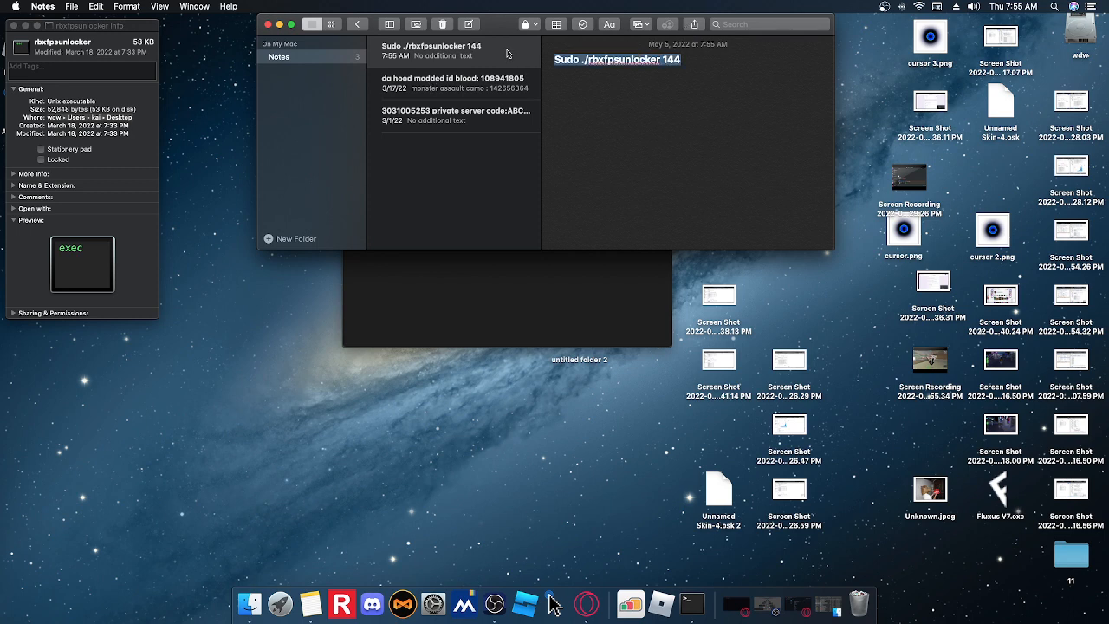
text(/Users/kai/Desktop)
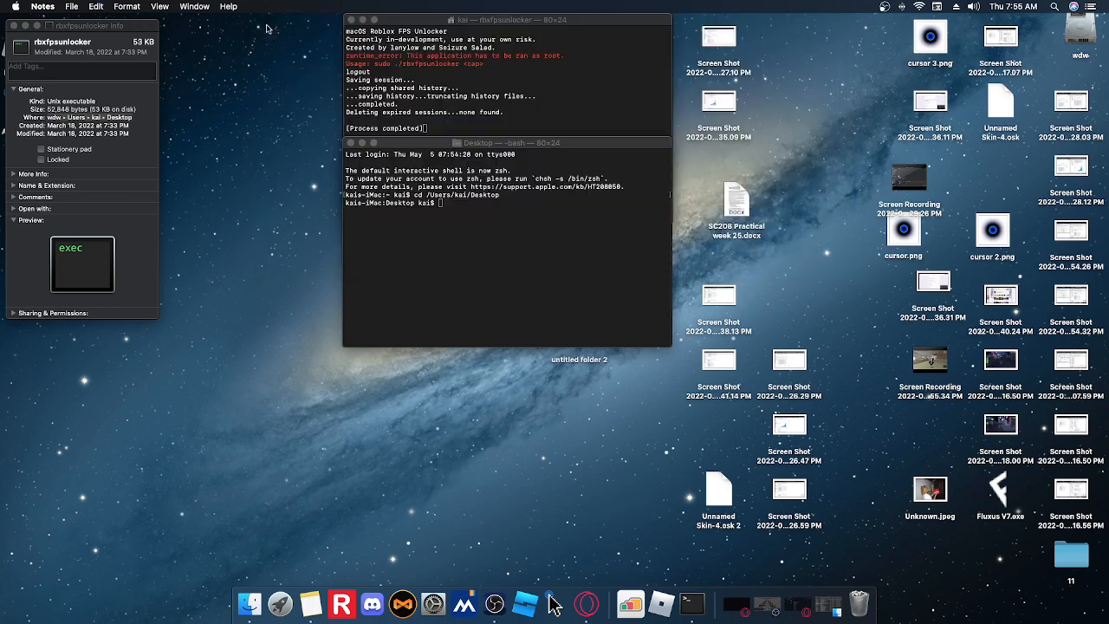
- Enter sudo ./rbxfpsunlocker 144 at the Desktop prompt to run it as root
text(su)
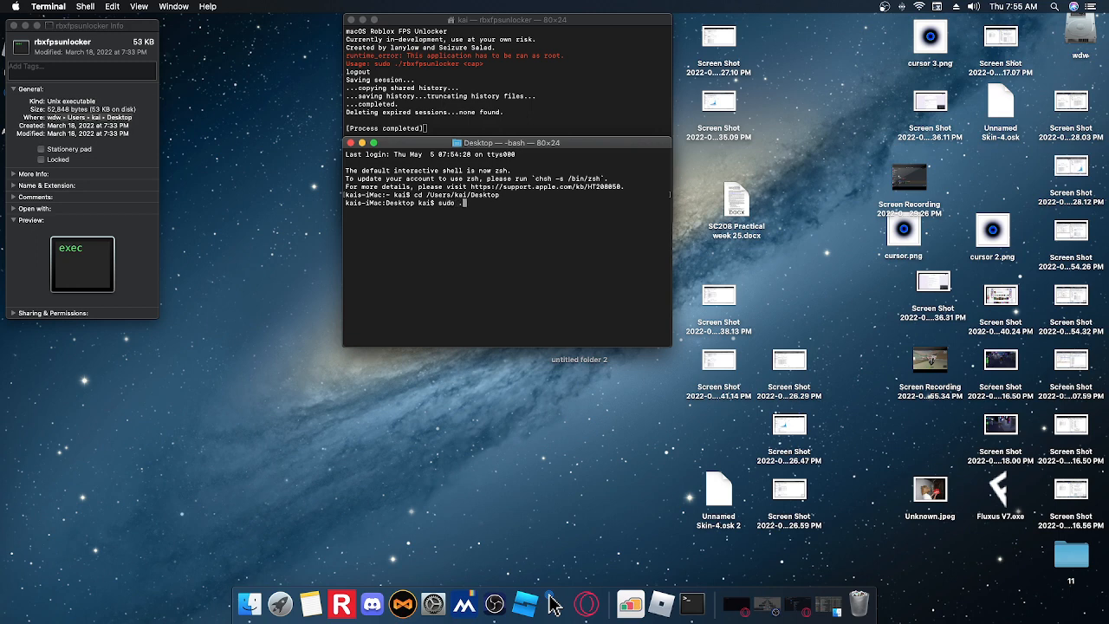
text(./rbx)
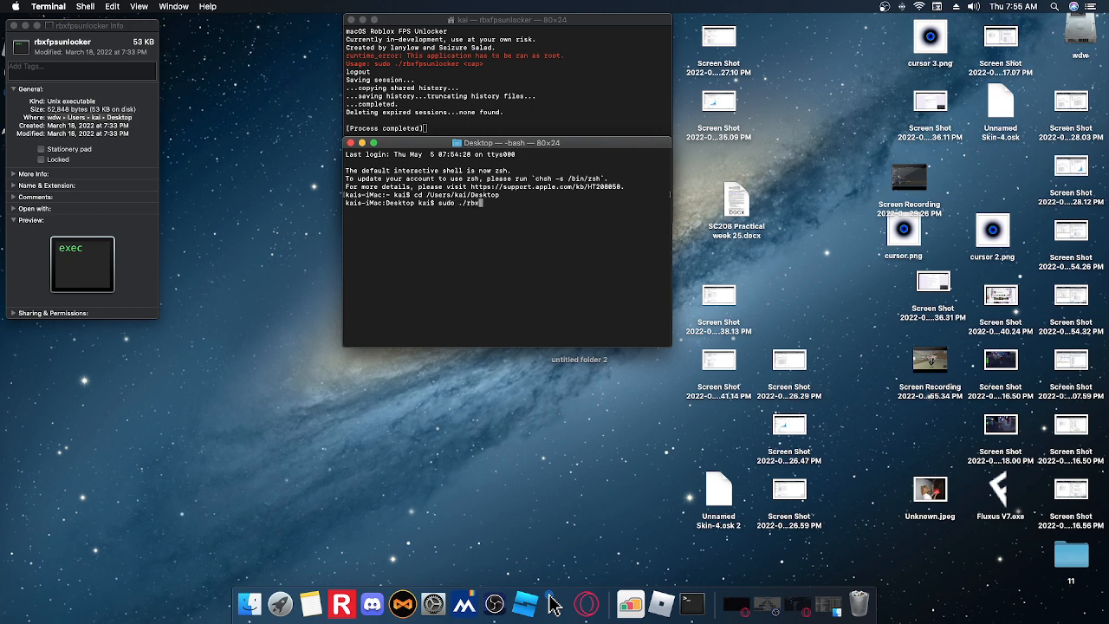
text(fpsunlocker)
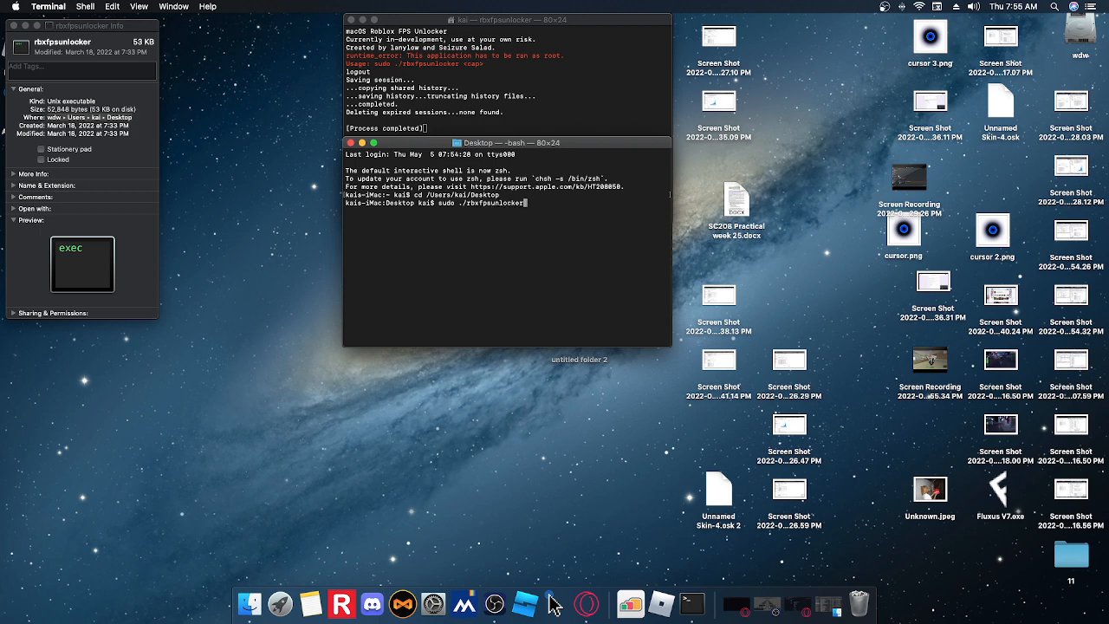
text(144)
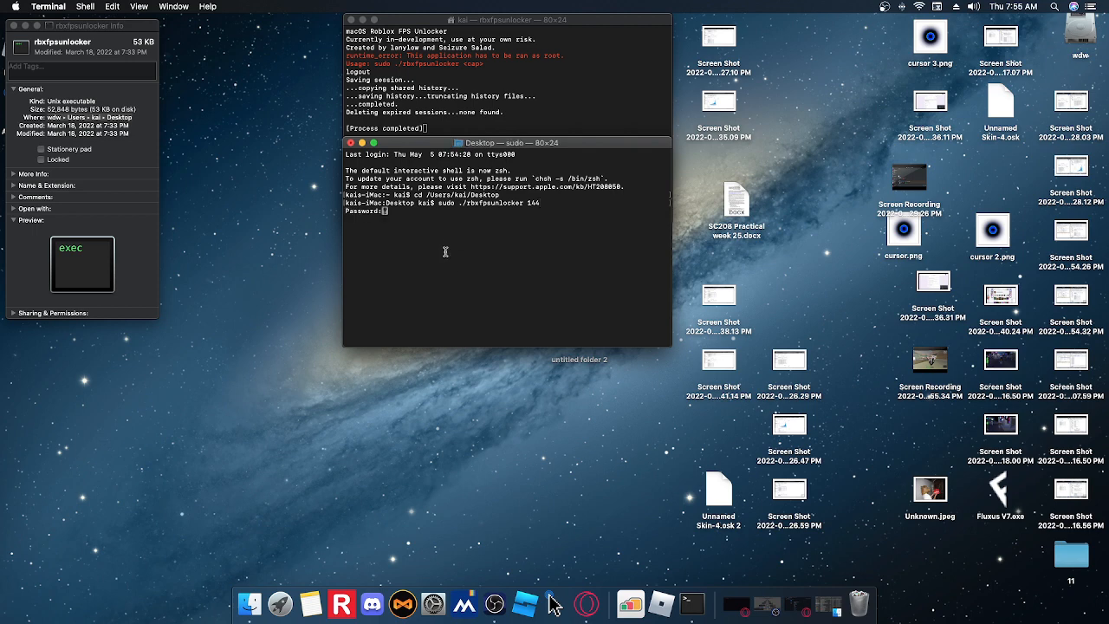
mouse_move(166, 202)
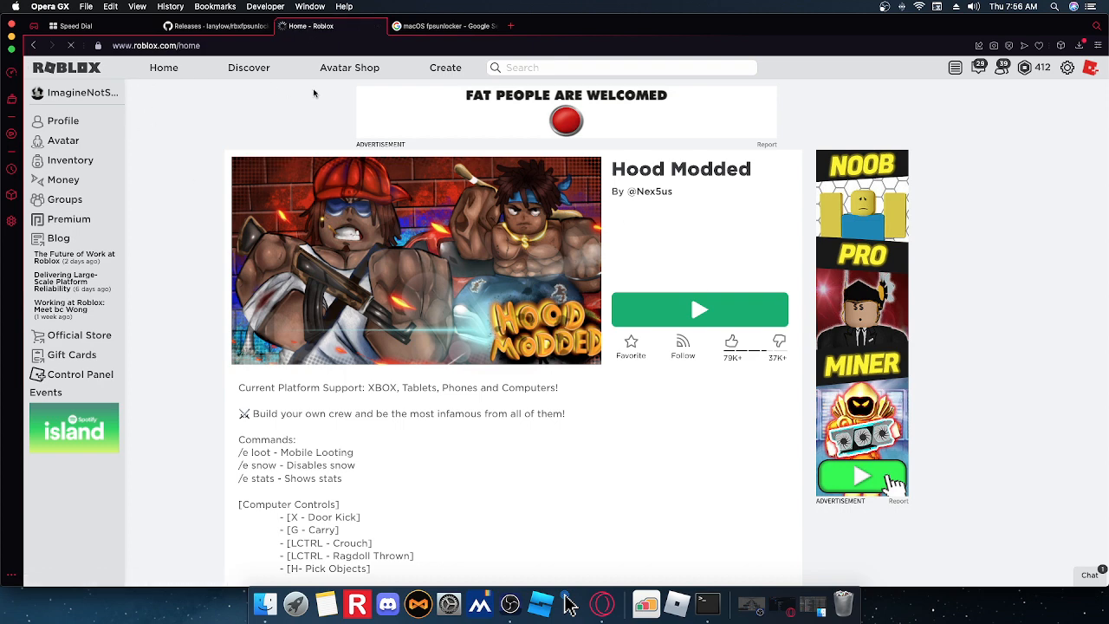
- Play Hood Modded from Roblox Home, allow opening Roblox, and dismiss the download prompt
click(163, 67)
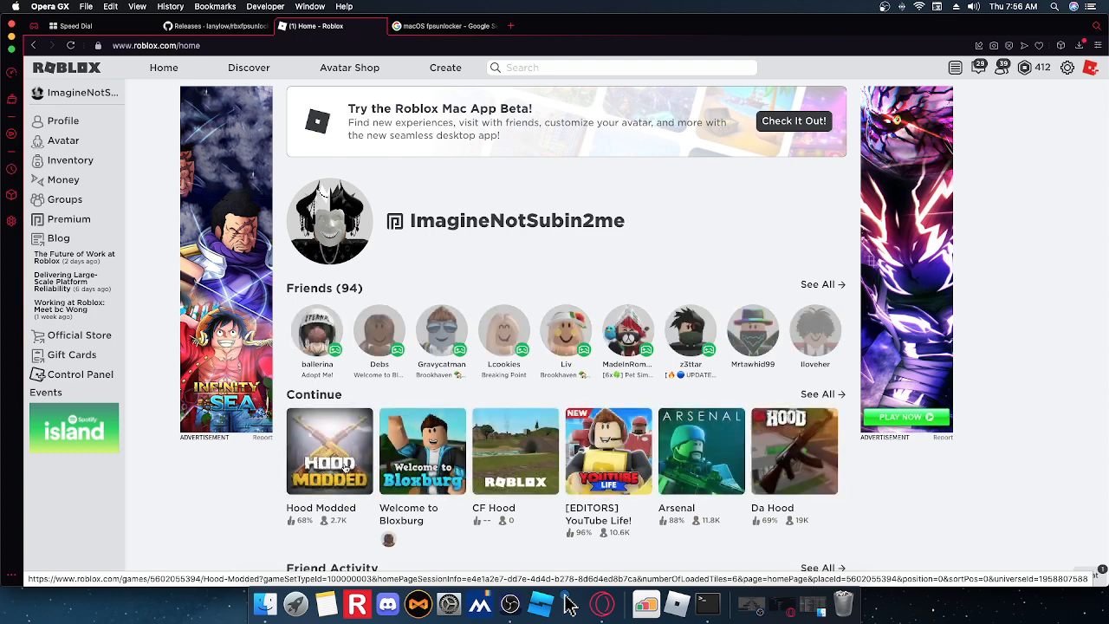
click(330, 450)
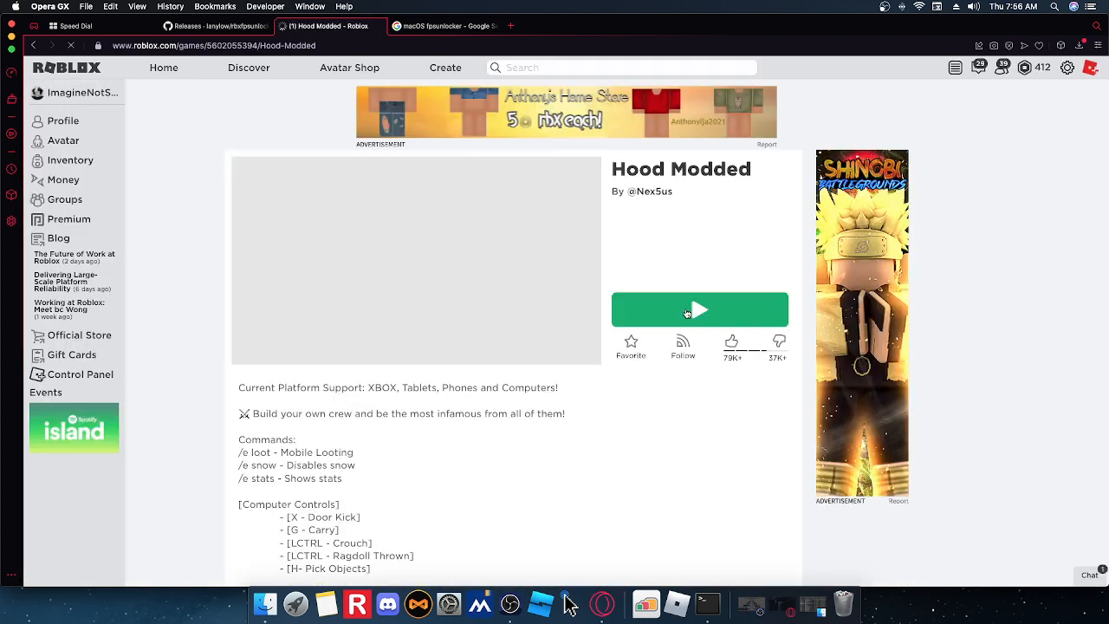
click(700, 309)
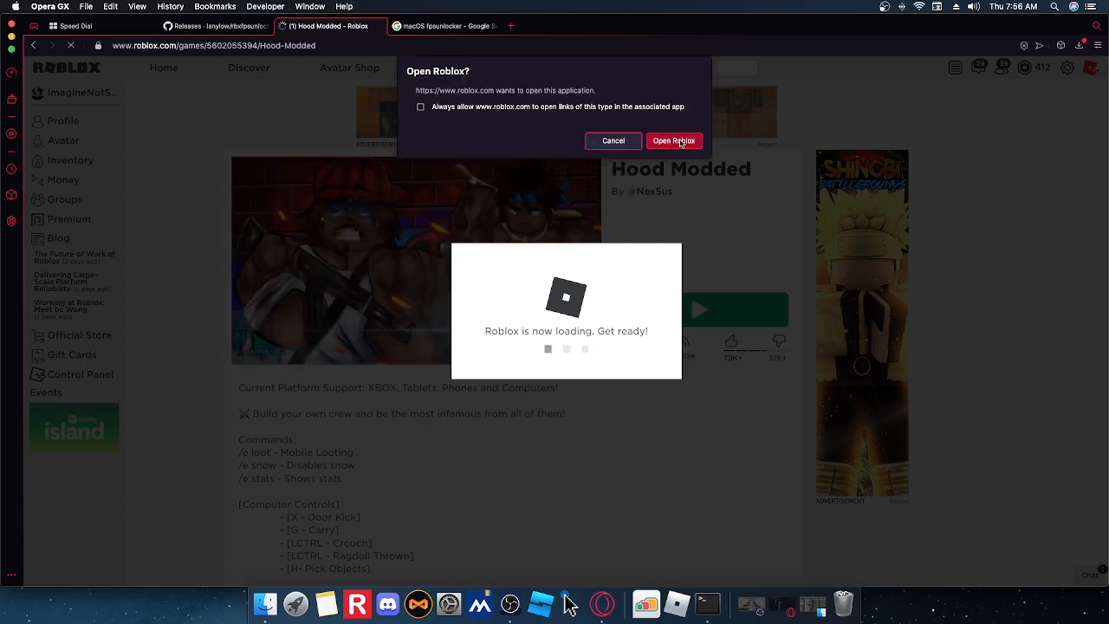
click(675, 141)
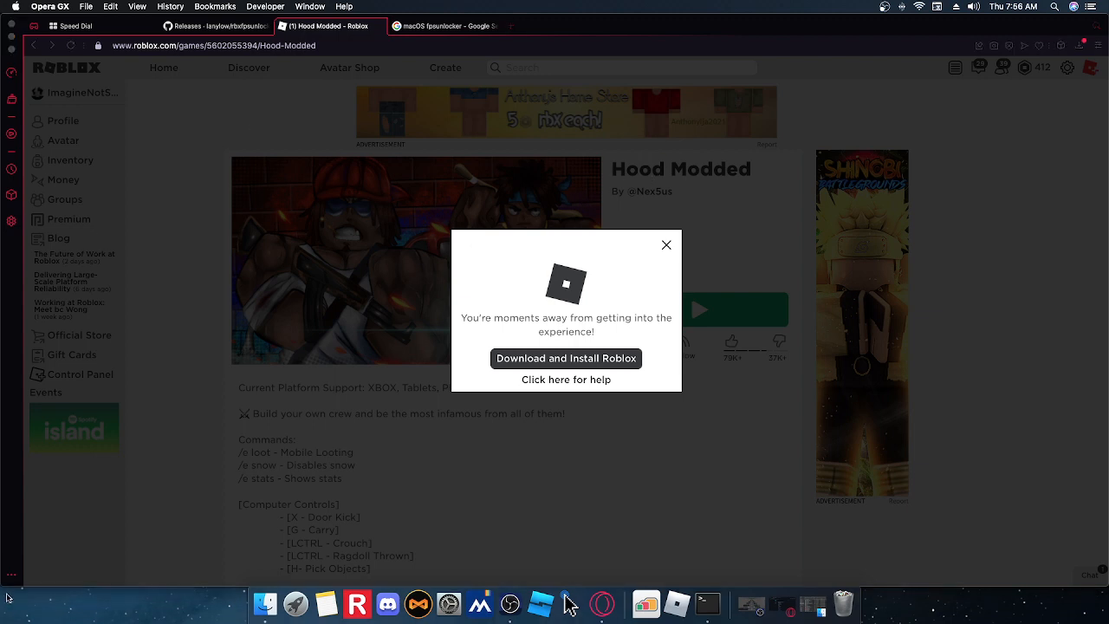
click(566, 358)
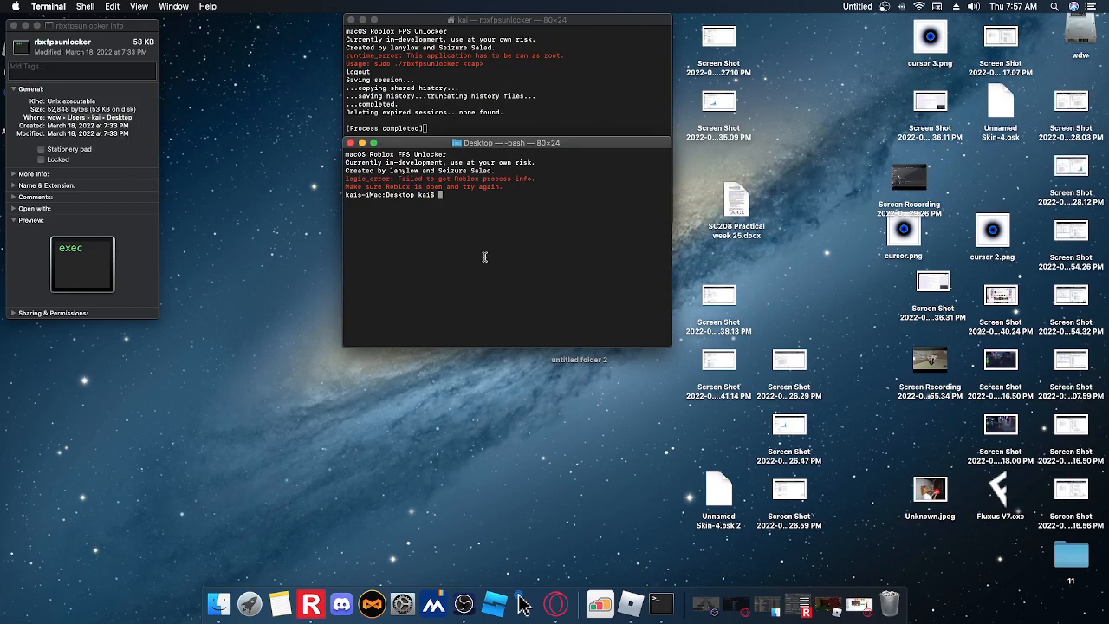
- Change to /Users/kai/Desktop and rerun sudo ./rbxfpsunlocker 144
text(cd)
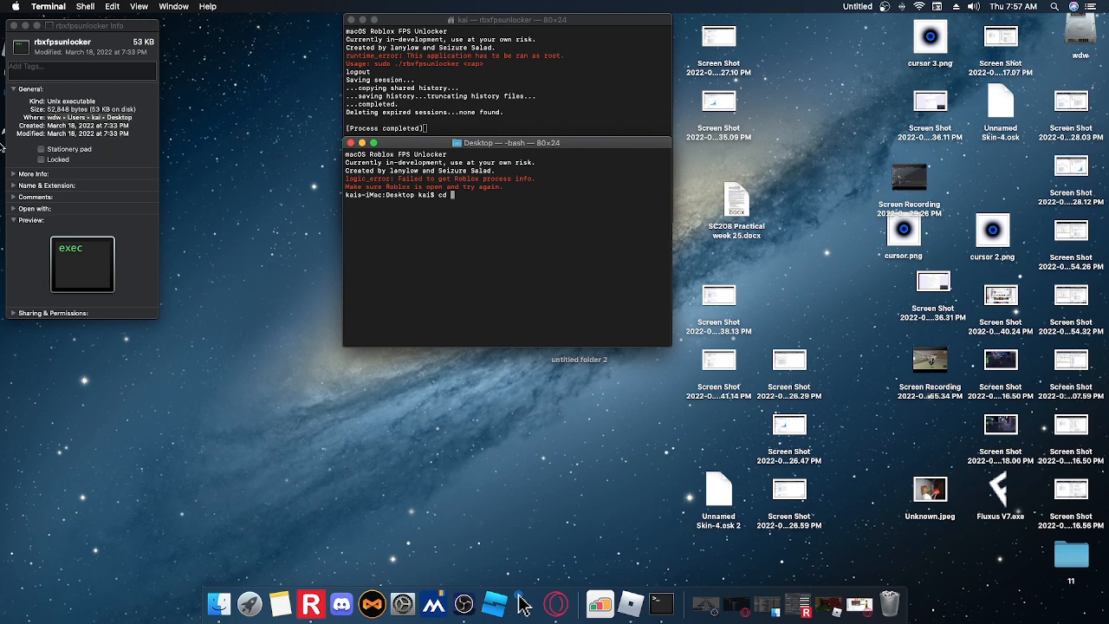
text(/Users/kai/Desktop)
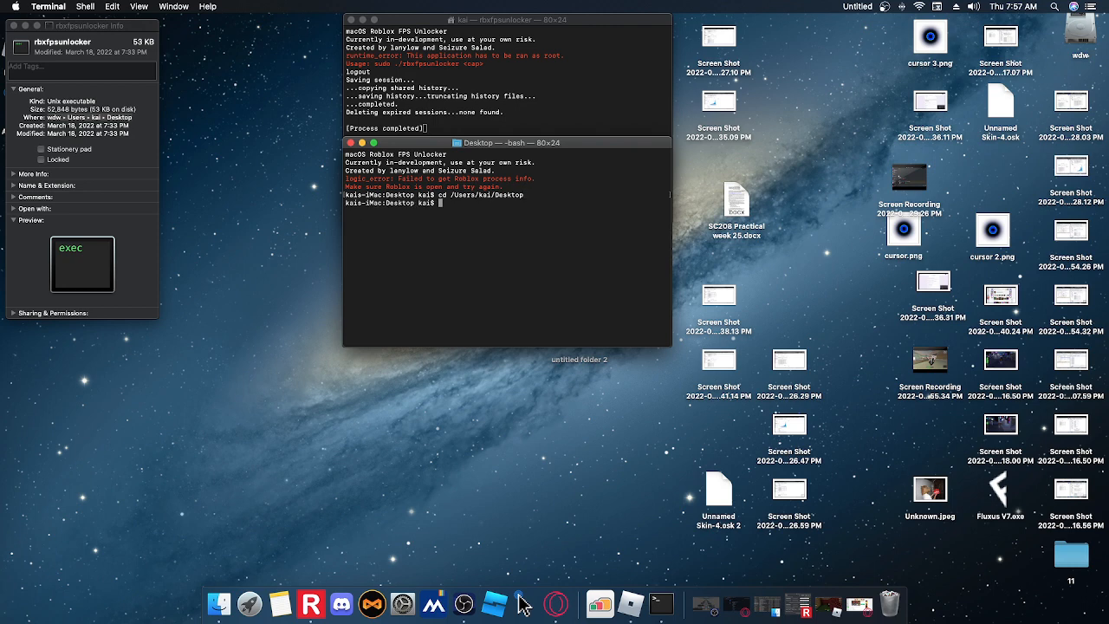
text(sudo)
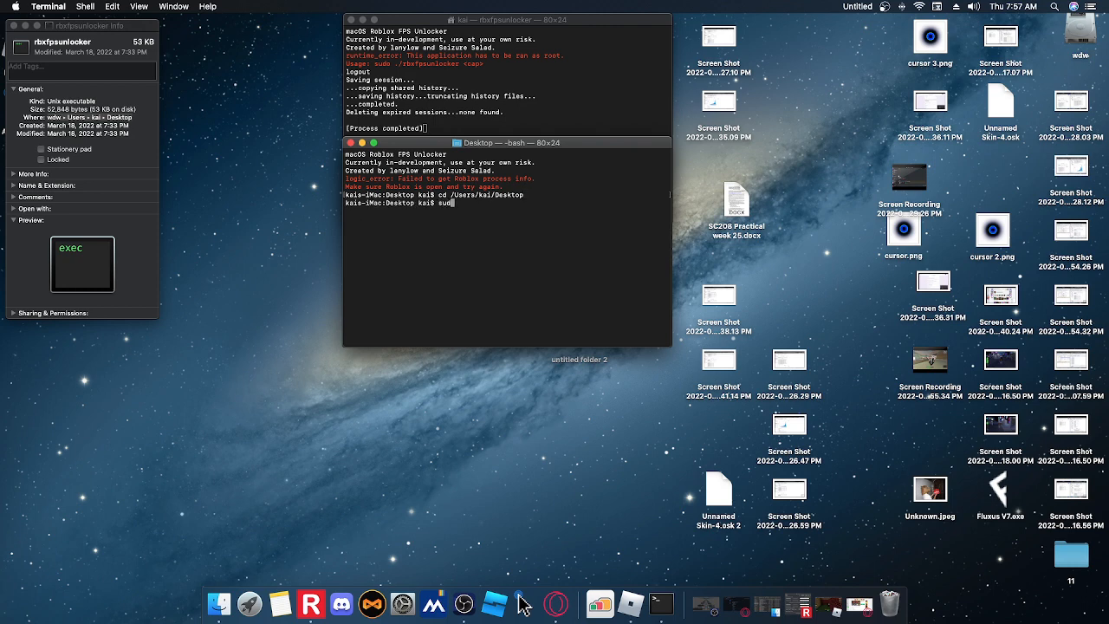
text(./)
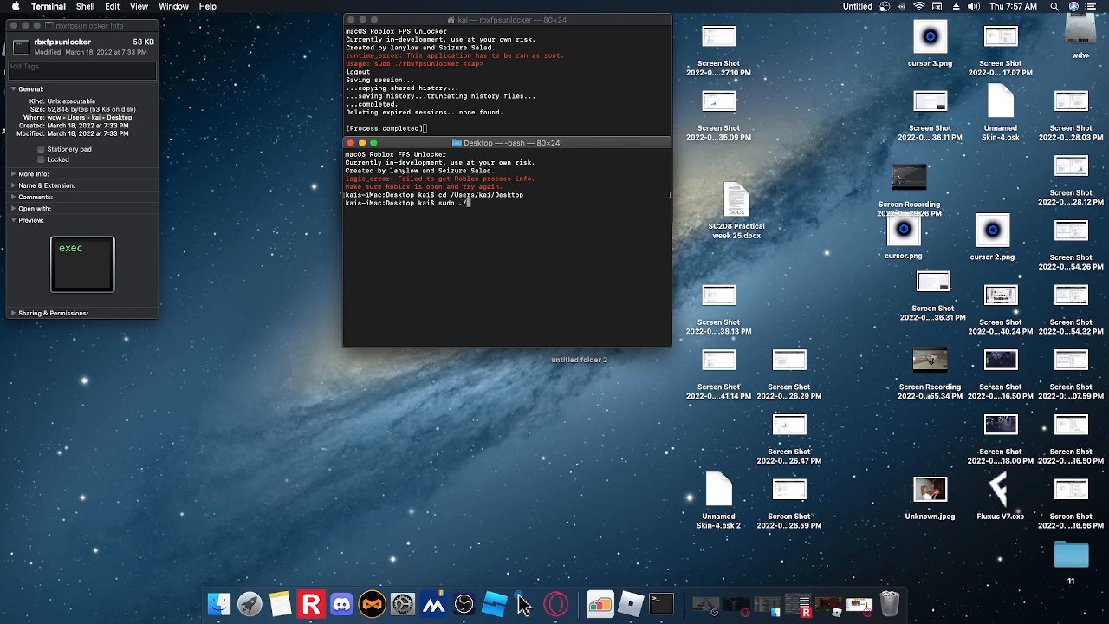
text(rbxfp)
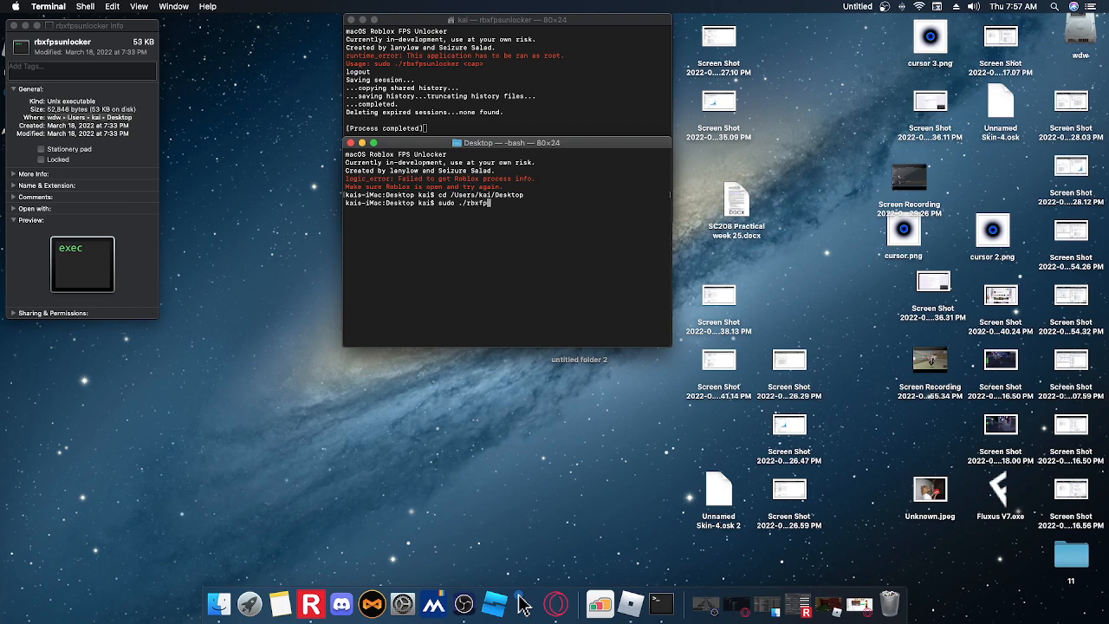
text(sunlocker)
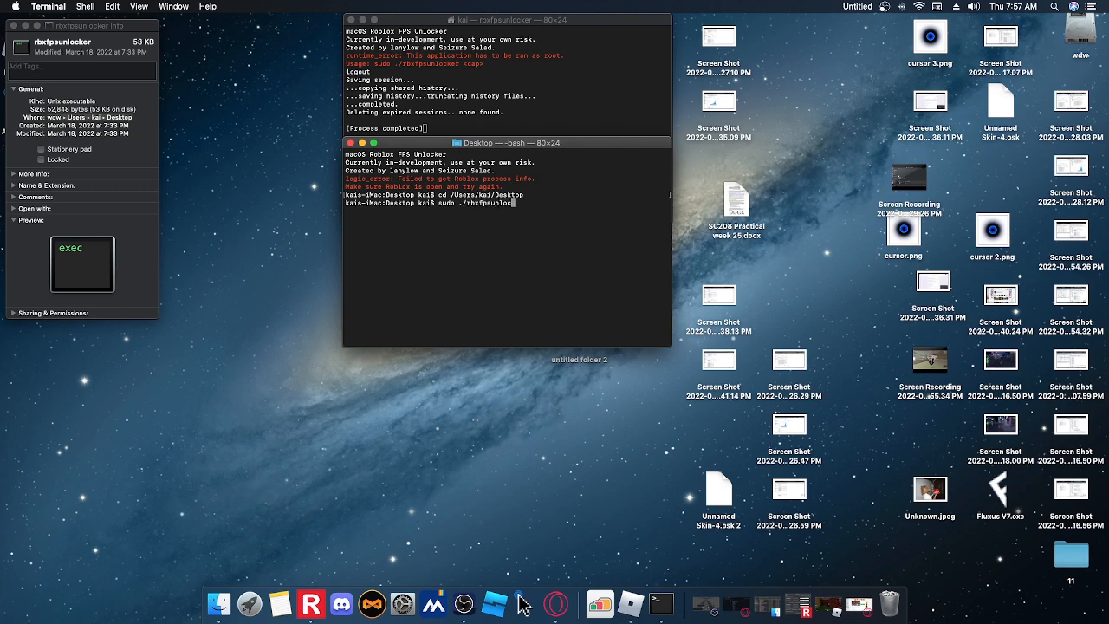
text(14)
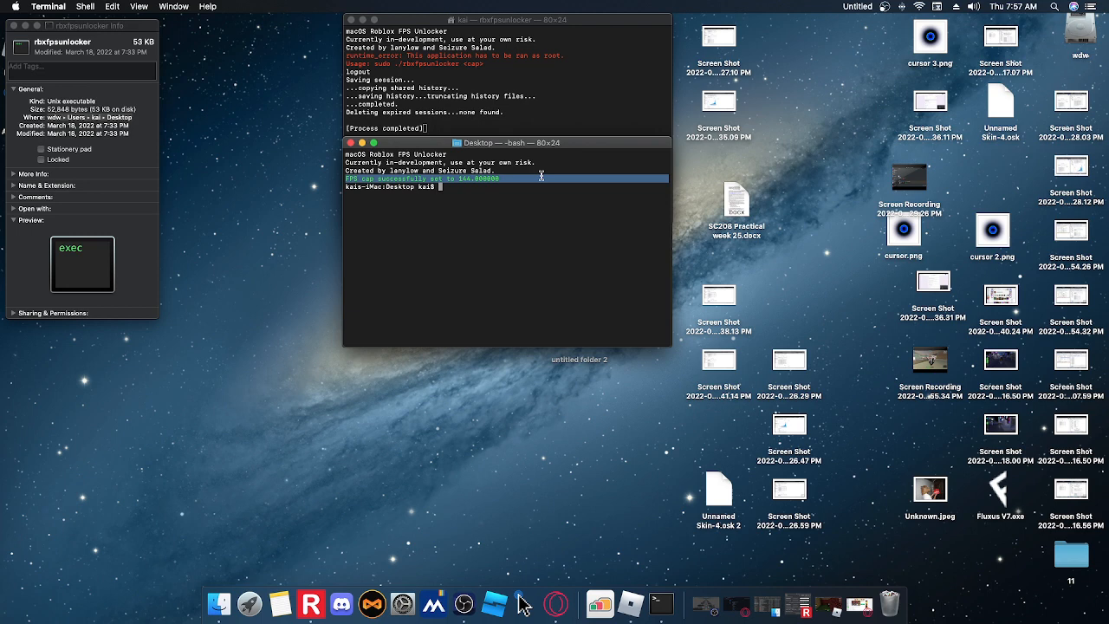
mouse_move(419, 178)
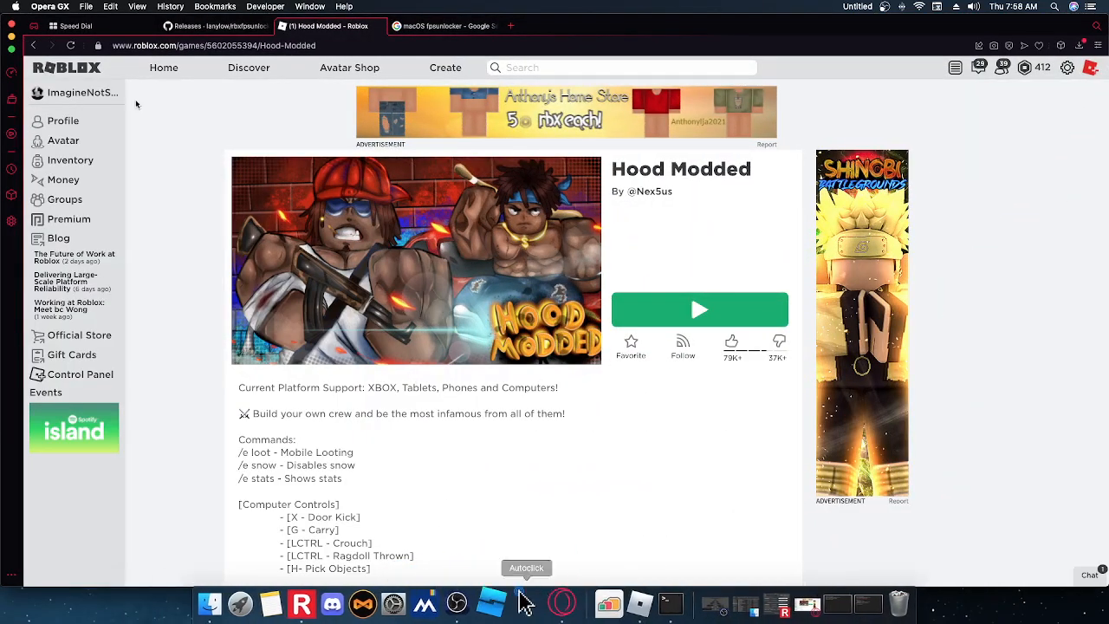
- Bring the Hood Modded Roblox window to the front to check the FPS counter
click(700, 309)
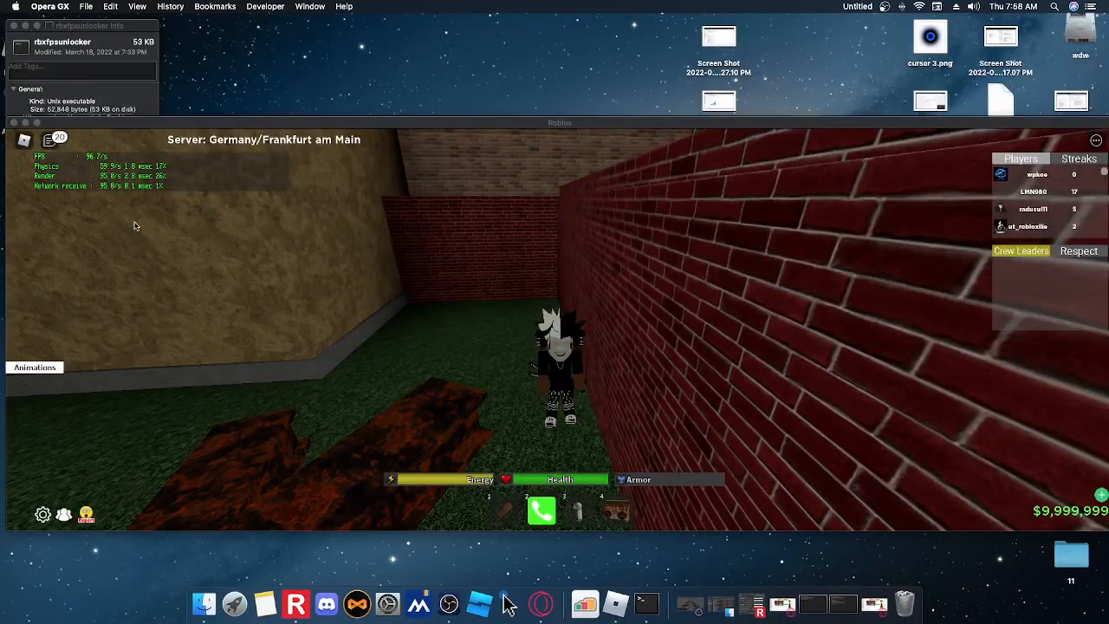